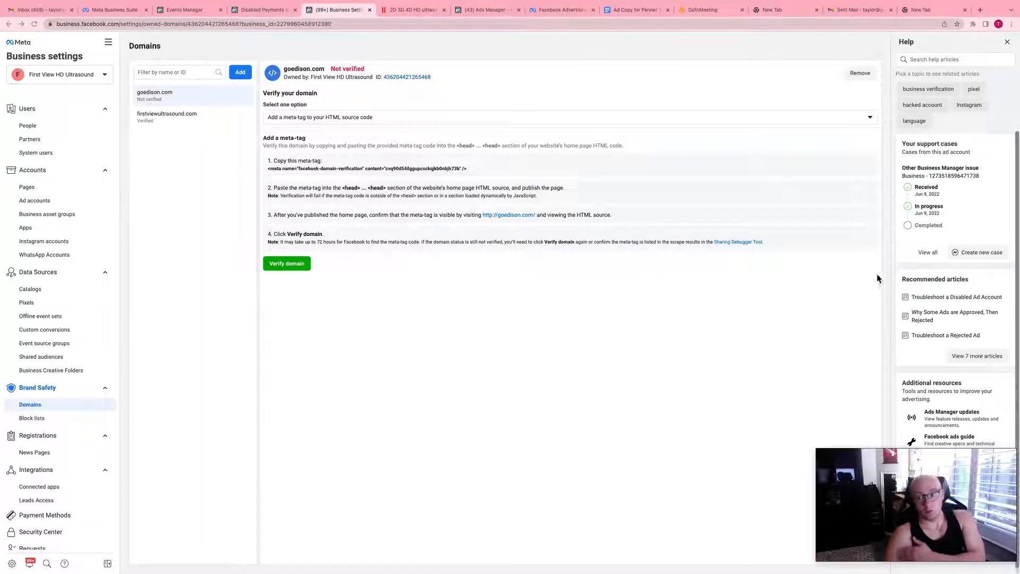
{"action": "mouse_move", "coordinate": [874, 322]}
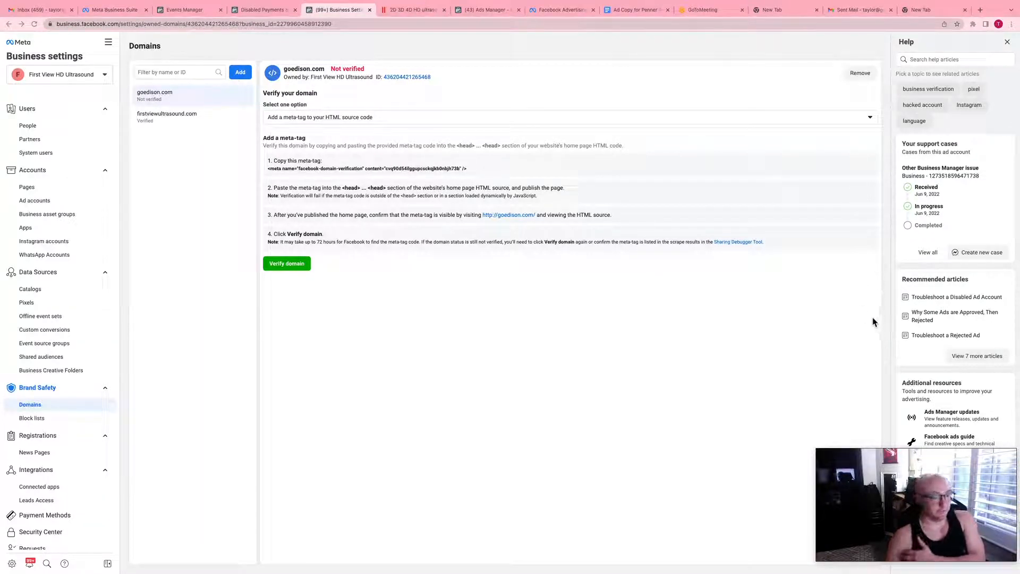
{"action": "mouse_move", "coordinate": [849, 300]}
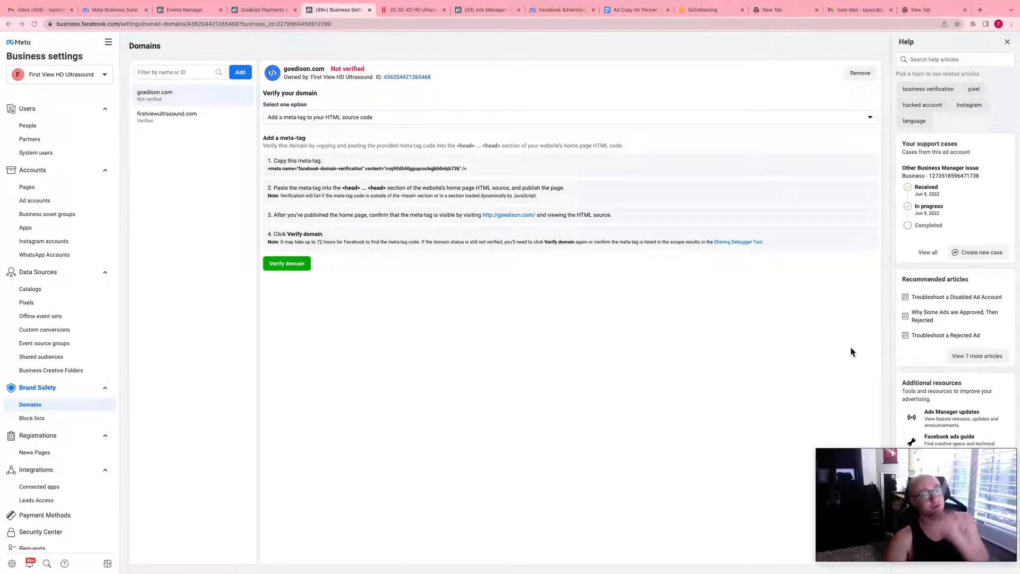
{"action": "mouse_move", "coordinate": [495, 524]}
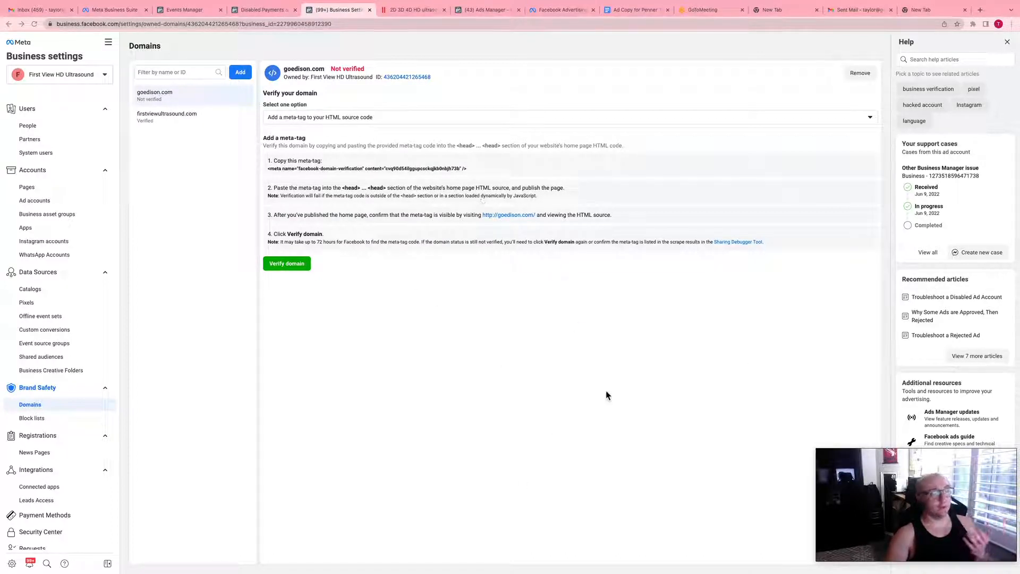
{"action": "mouse_move", "coordinate": [657, 468]}
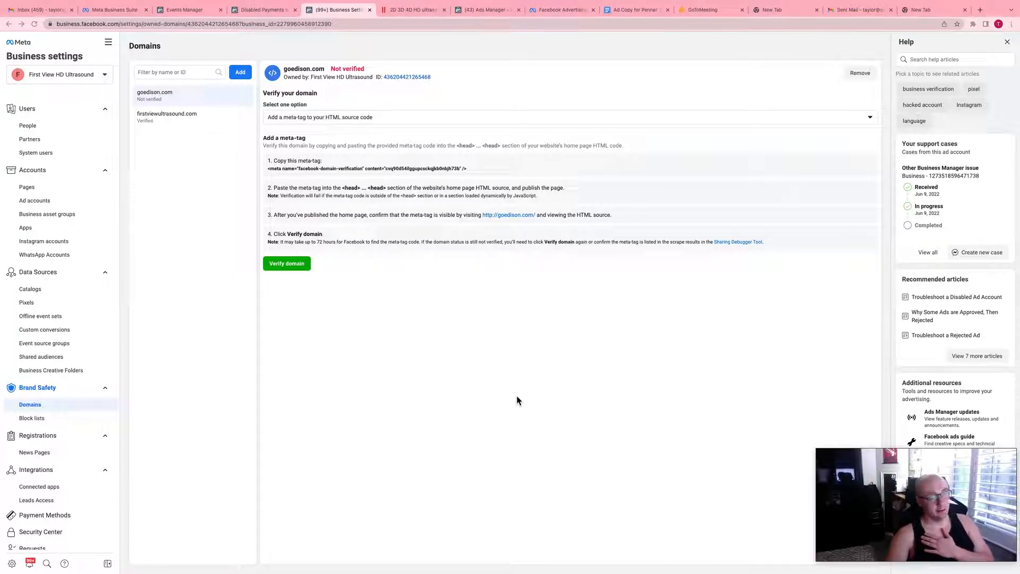
{"action": "mouse_move", "coordinate": [552, 315]}
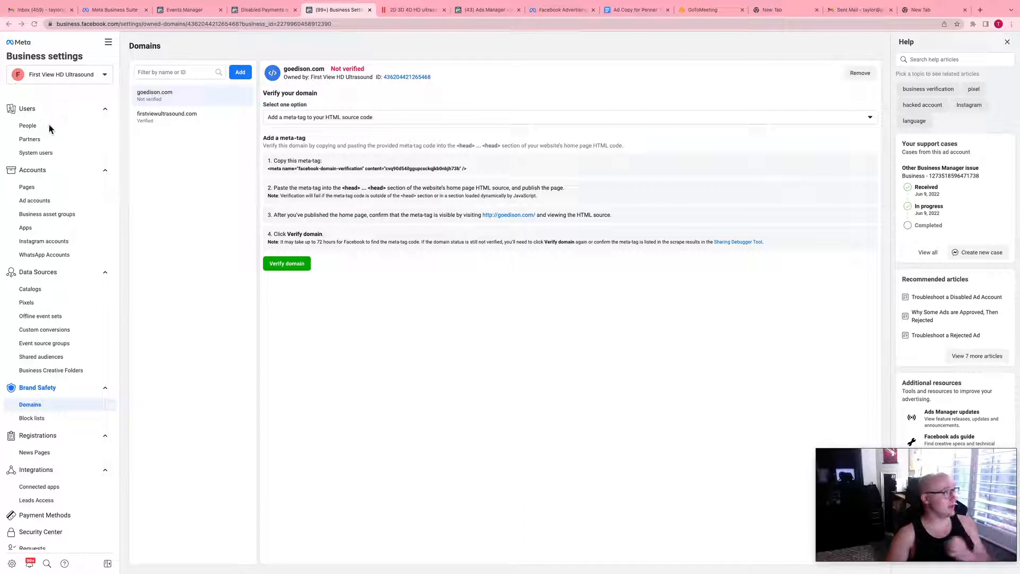
{"action": "mouse_move", "coordinate": [610, 430]}
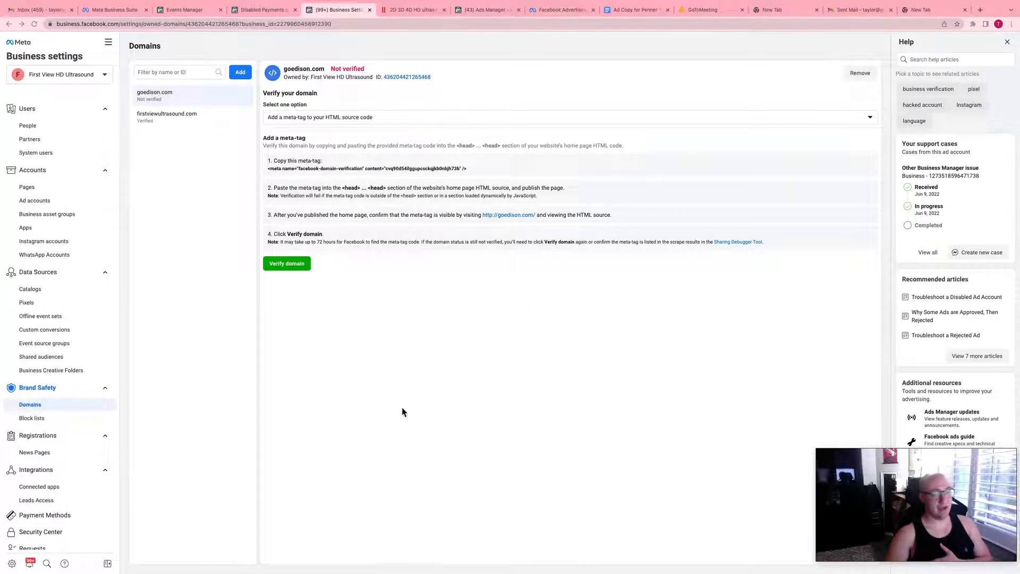
{"action": "mouse_move", "coordinate": [321, 531]}
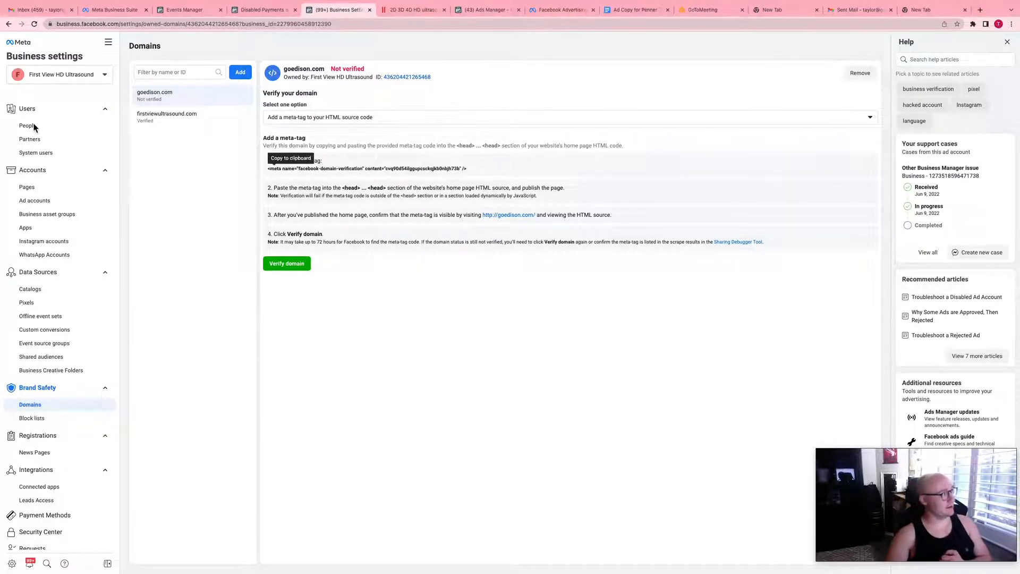
Show the People list of the business's users from the left sidebar.
{"action": "left_click", "coordinate": [28, 125]}
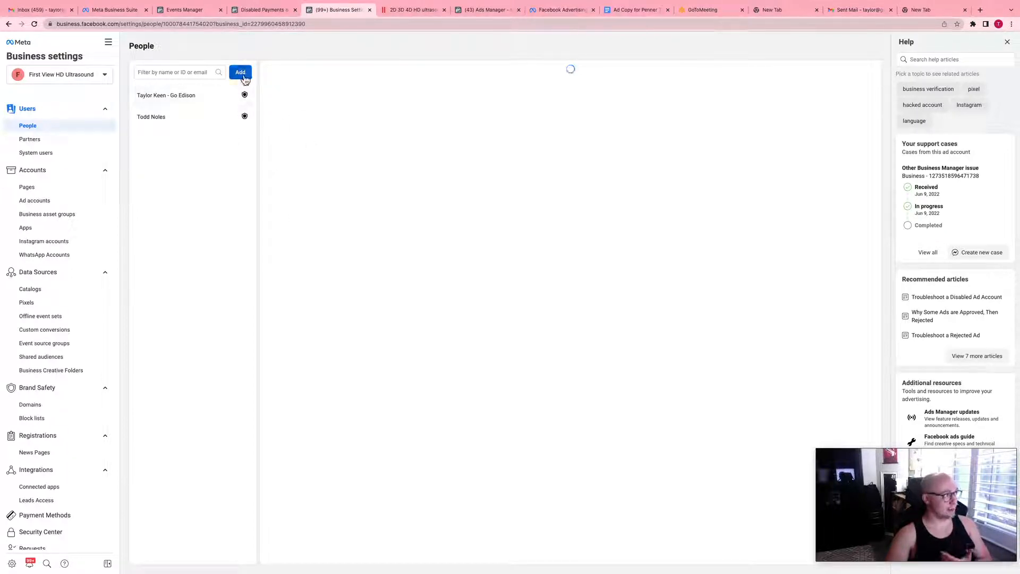
Start an Invite People form and reveal the Finance analyst, Finance editor and Developer roles.
{"action": "left_click", "coordinate": [240, 72]}
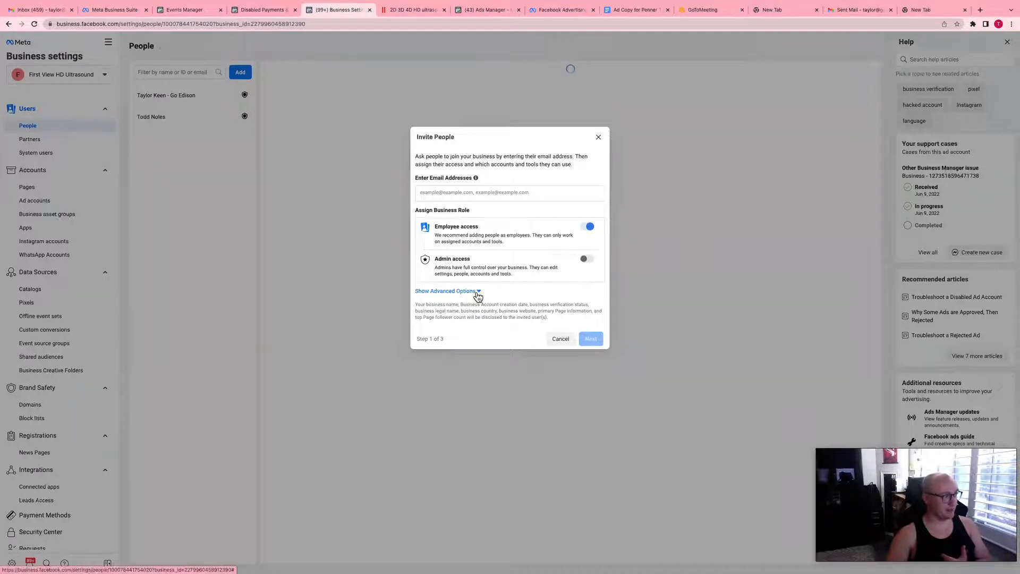
{"action": "left_click", "coordinate": [445, 292]}
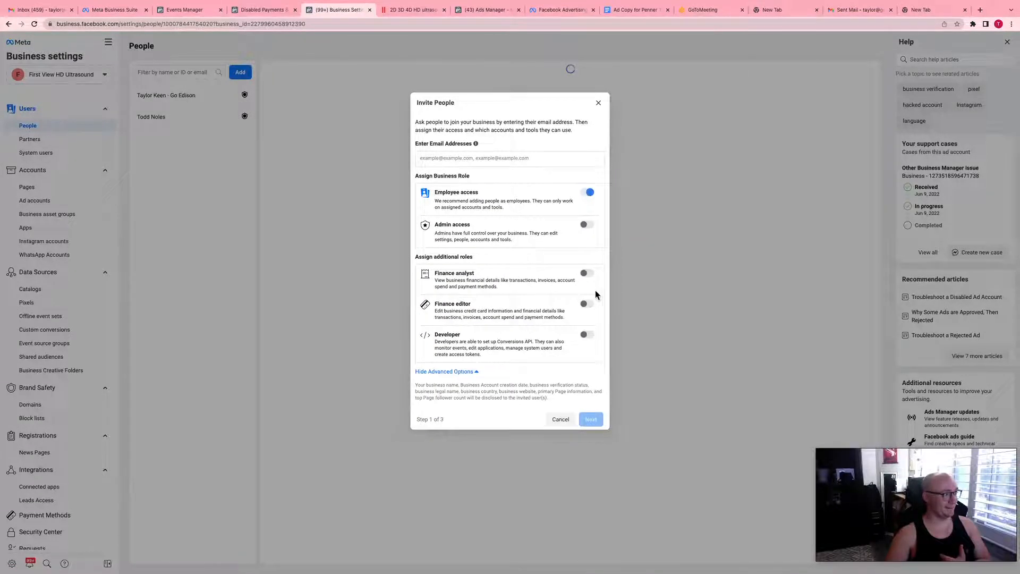
{"action": "mouse_move", "coordinate": [578, 457]}
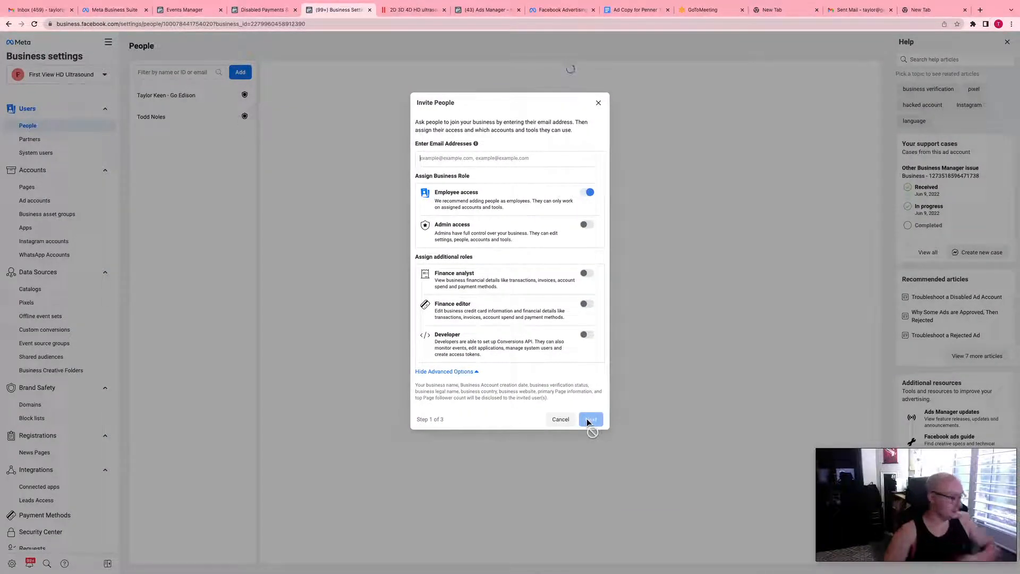
Enter the test Gmail address with employee access and continue to assigning asset access.
{"action": "type", "text": "test@gmail.com"}
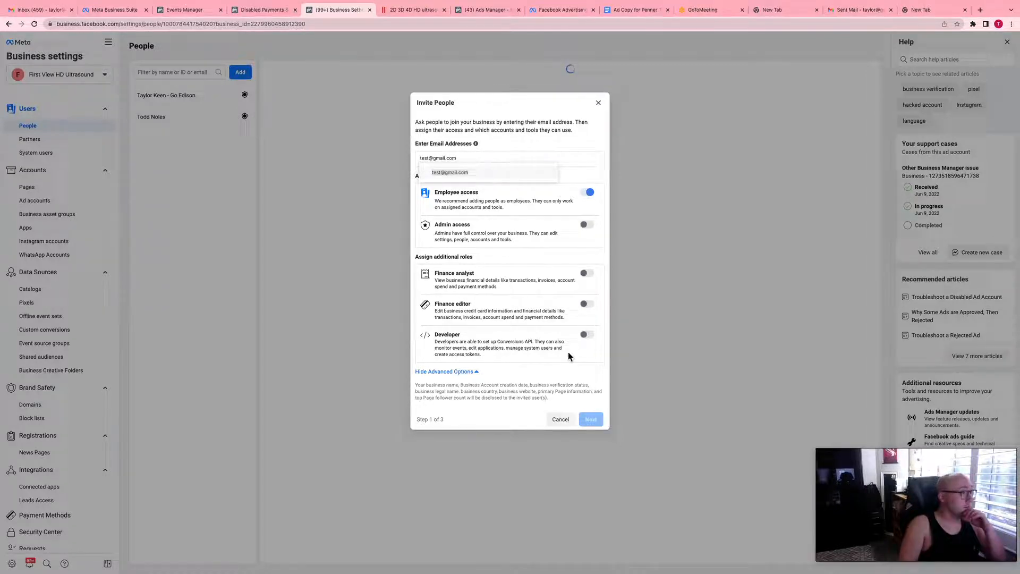
{"action": "left_click", "coordinate": [448, 172]}
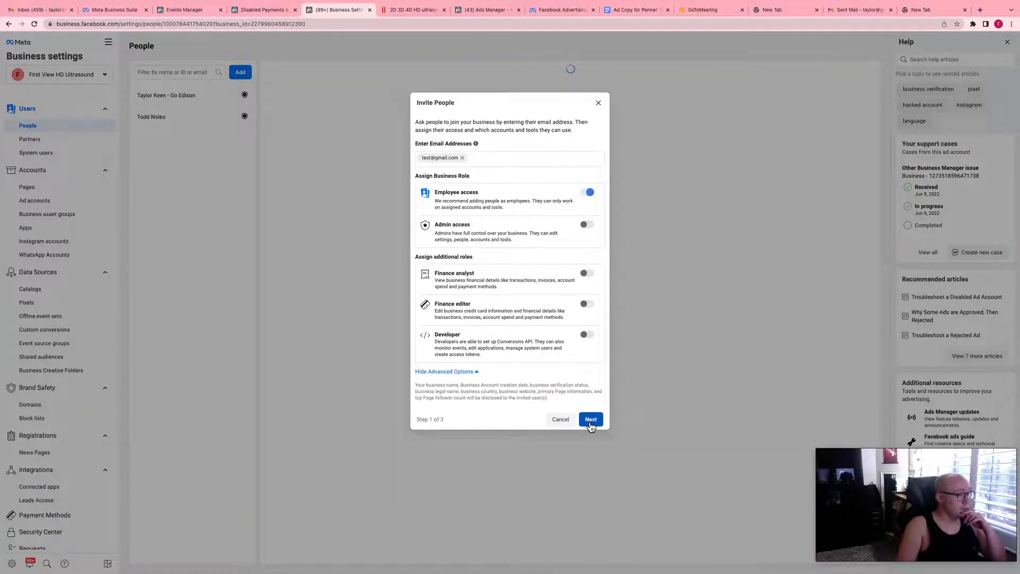
{"action": "left_click", "coordinate": [590, 419]}
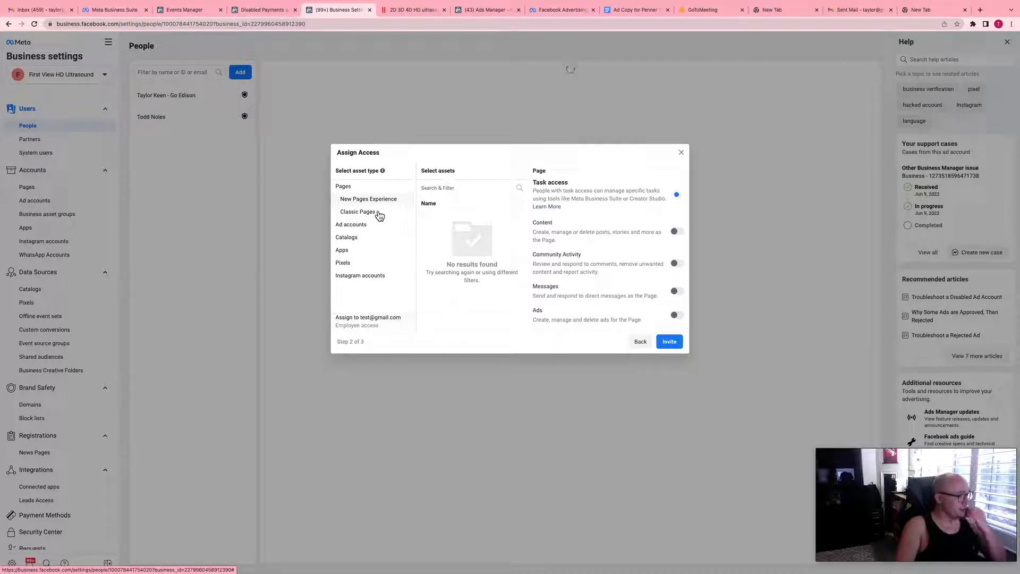
Assign the First View HD Ultrasound page, then show the partner ad account's permissions.
{"action": "left_click", "coordinate": [357, 212]}
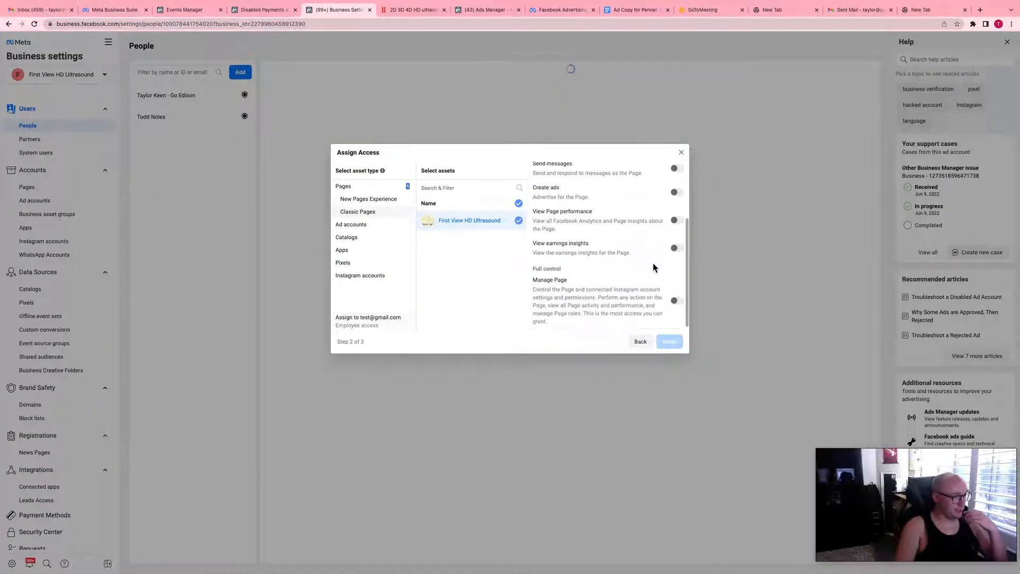
{"action": "left_click", "coordinate": [679, 300]}
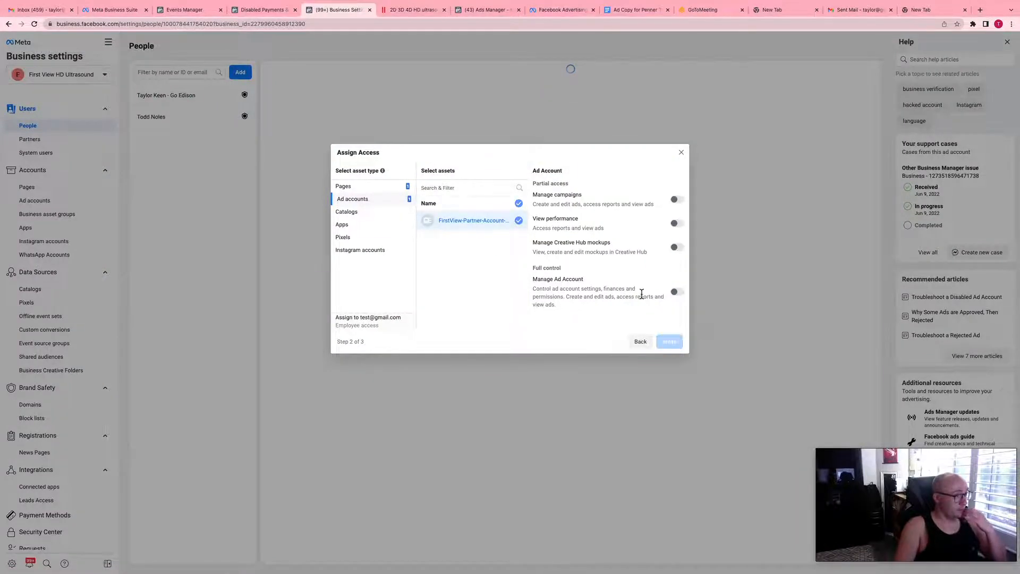
Give full control of the ad account, the catalog and the Retarget pixel.
{"action": "left_click", "coordinate": [677, 291]}
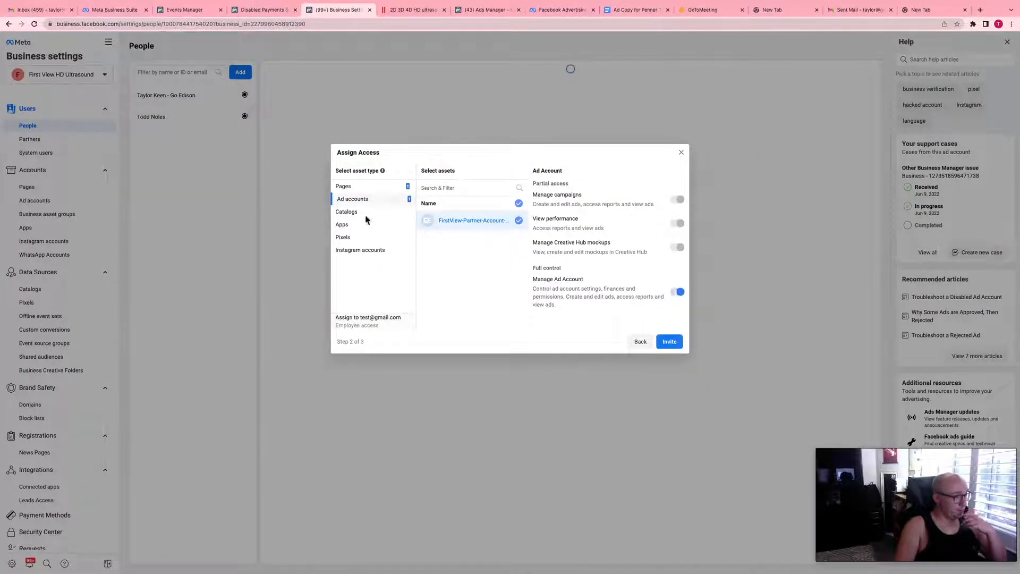
{"action": "left_click", "coordinate": [346, 211]}
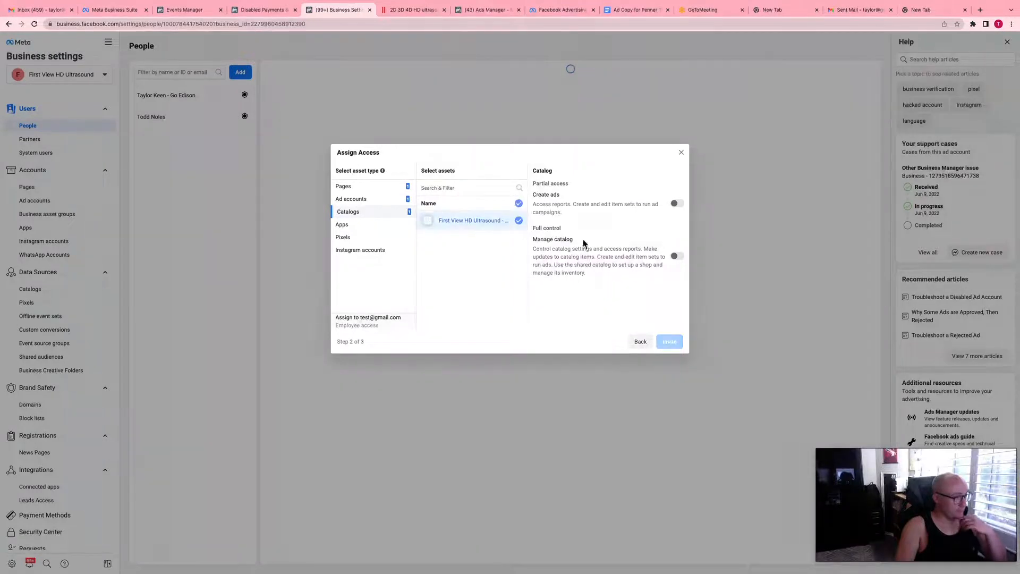
{"action": "left_click", "coordinate": [675, 255]}
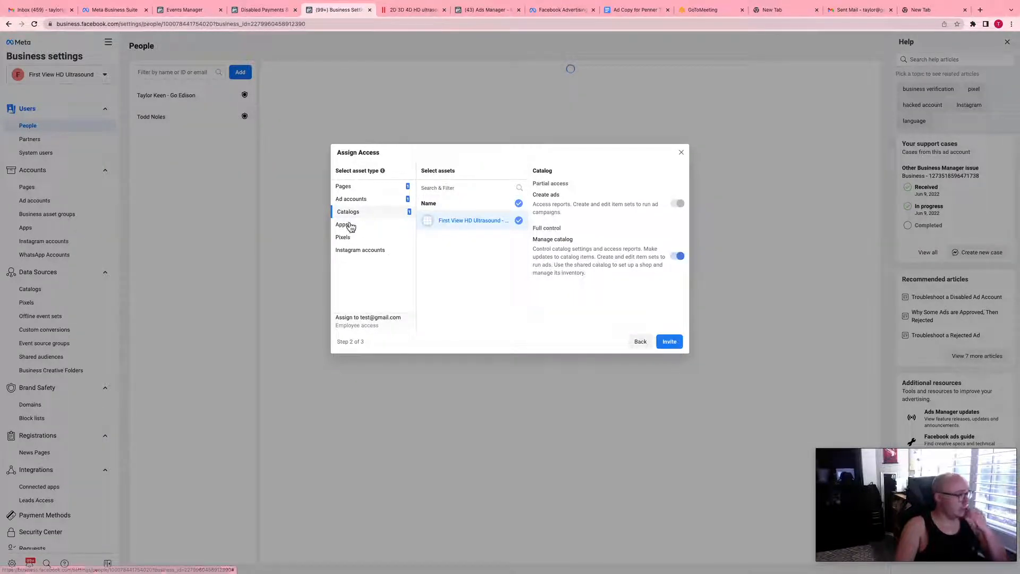
{"action": "left_click", "coordinate": [343, 237]}
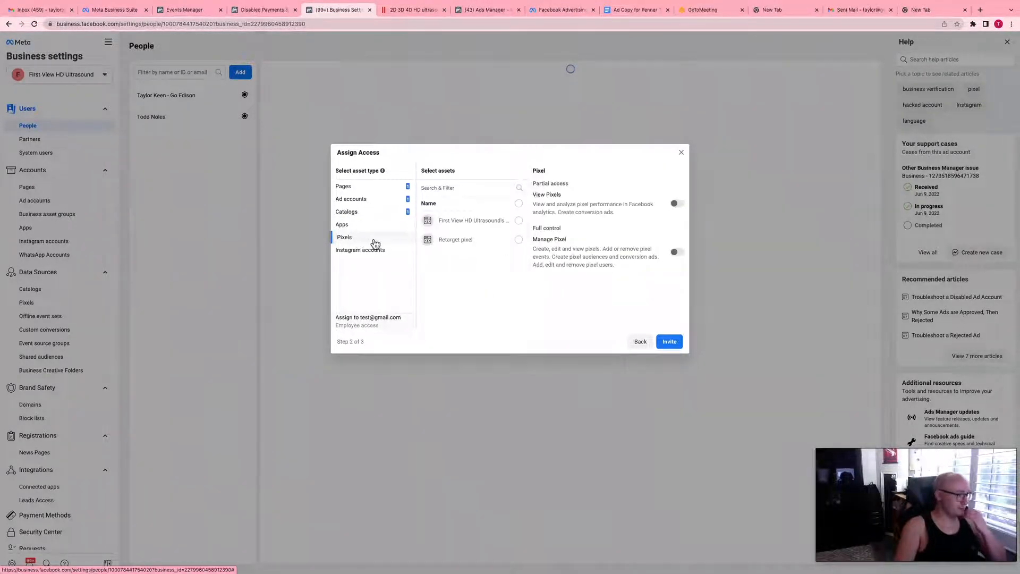
{"action": "left_click", "coordinate": [518, 239]}
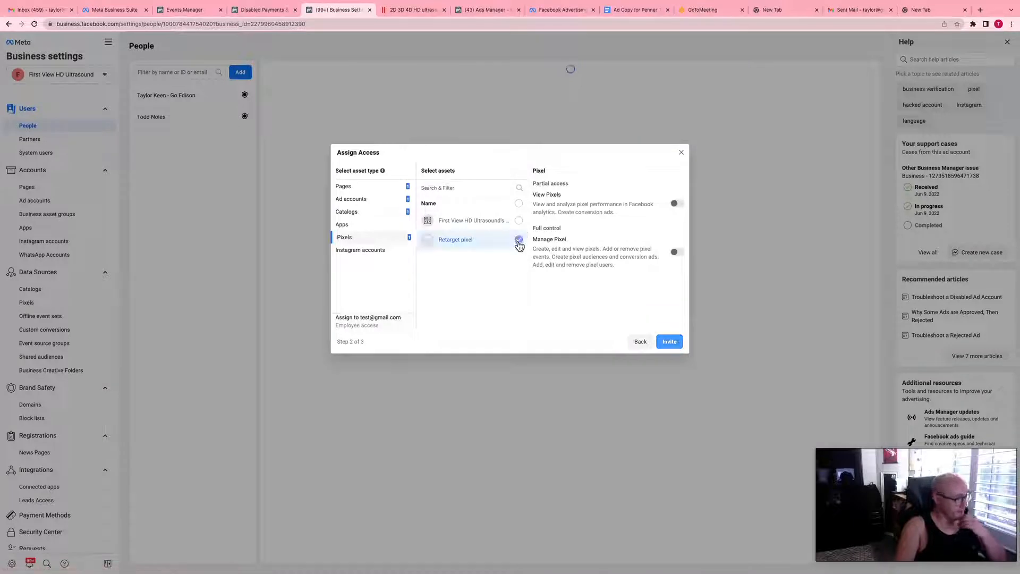
{"action": "left_click", "coordinate": [677, 252]}
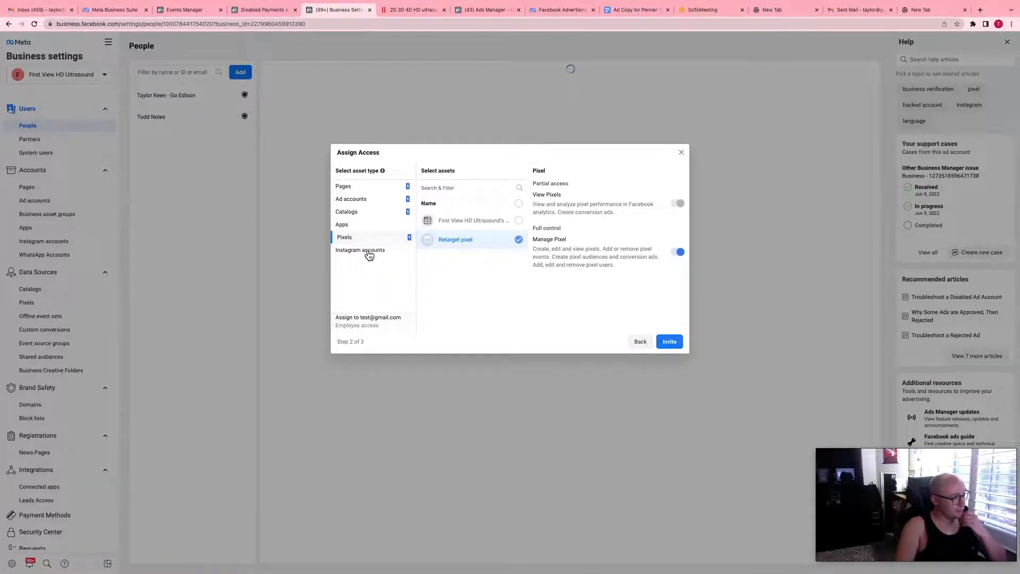
{"action": "left_click", "coordinate": [361, 250]}
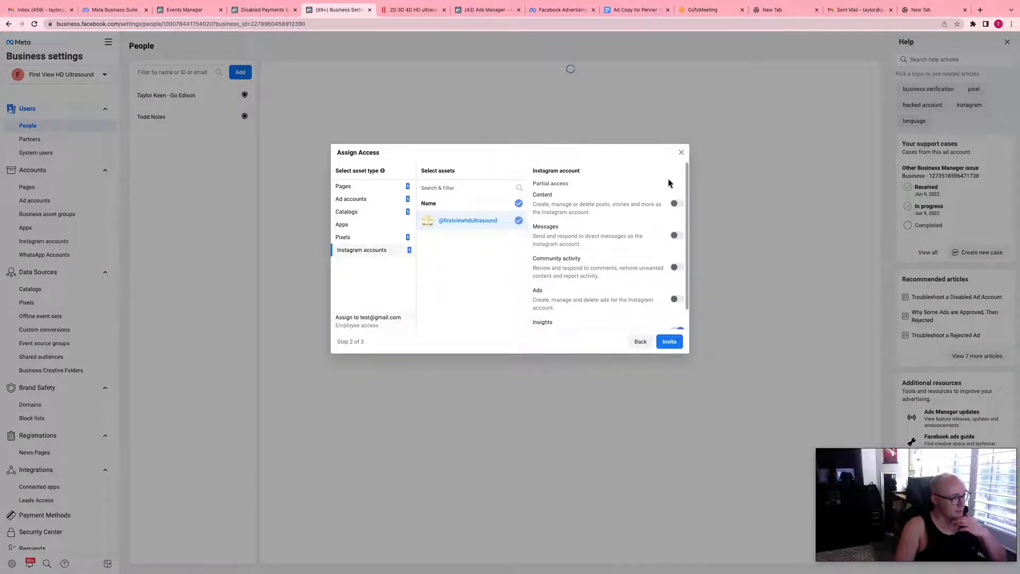
{"action": "mouse_move", "coordinate": [684, 401]}
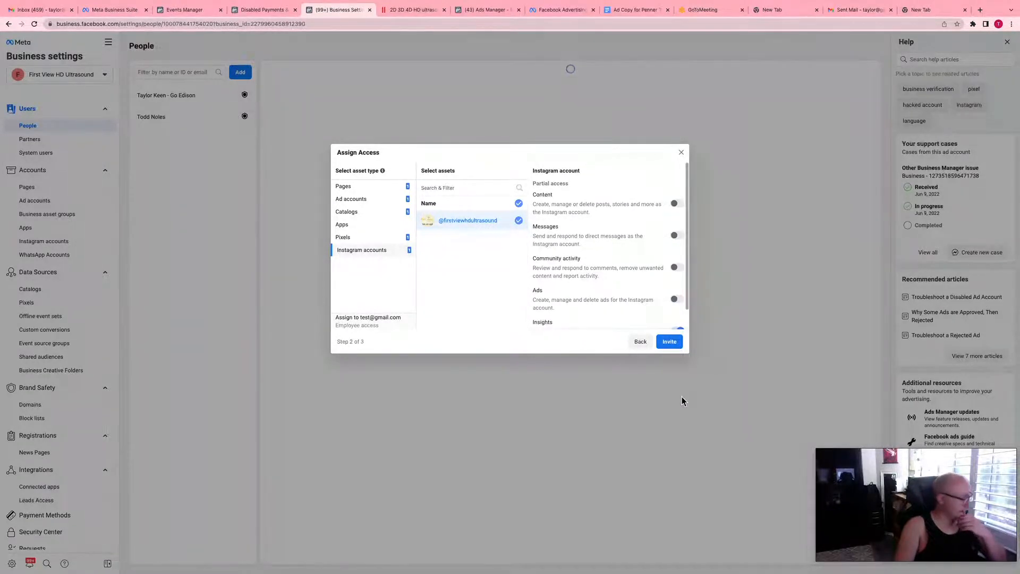
{"action": "mouse_move", "coordinate": [737, 305]}
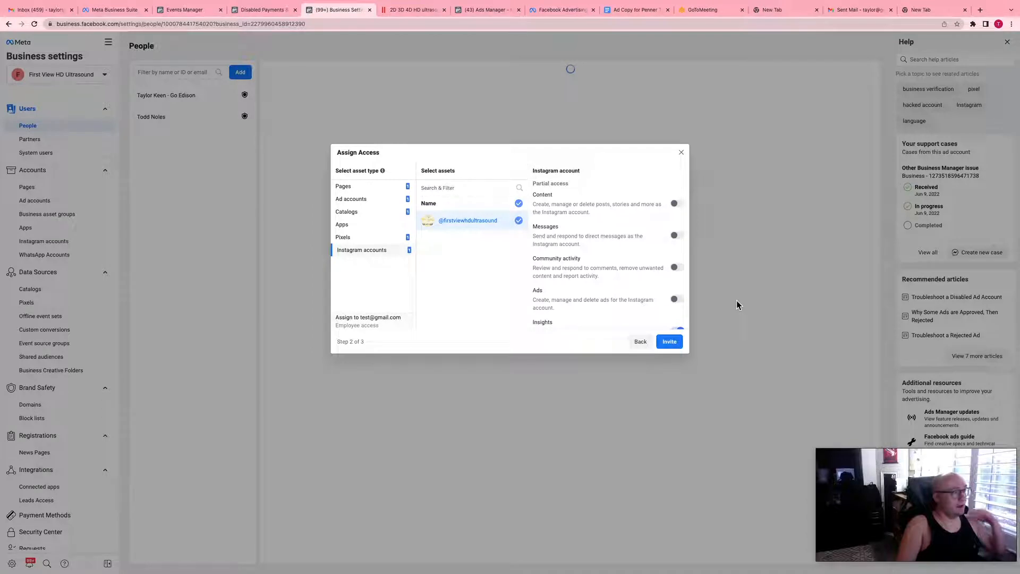